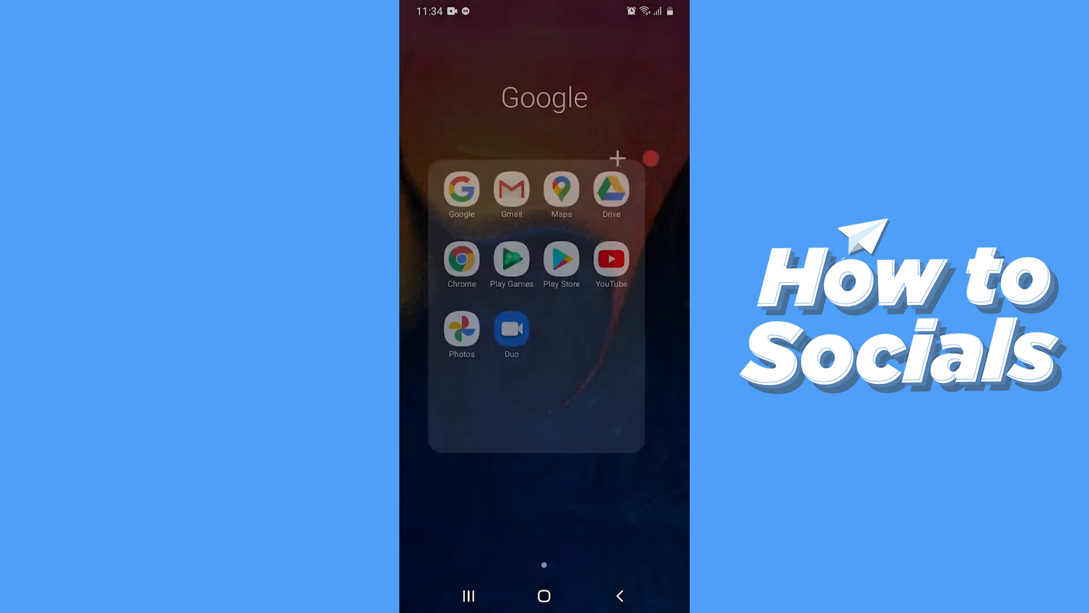
Launch Chrome from the Google folder, landing on a new tab page.
{"action": "left_click", "coordinate": [462, 258]}
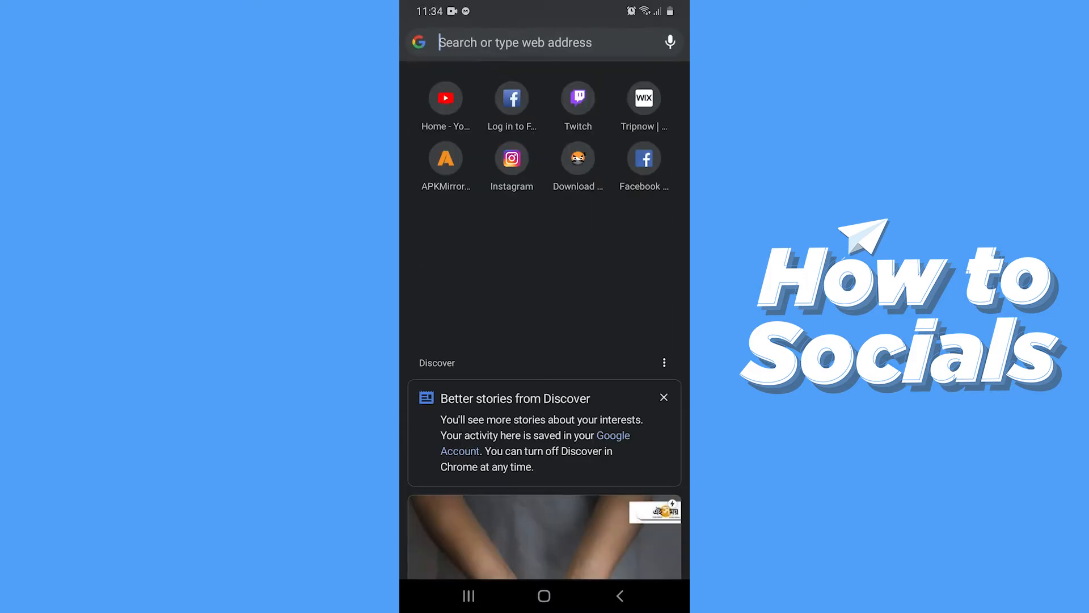
Load Facebook from the 'Log in to Facebook' shortcut tile, reaching the News Feed.
{"action": "left_click", "coordinate": [528, 42]}
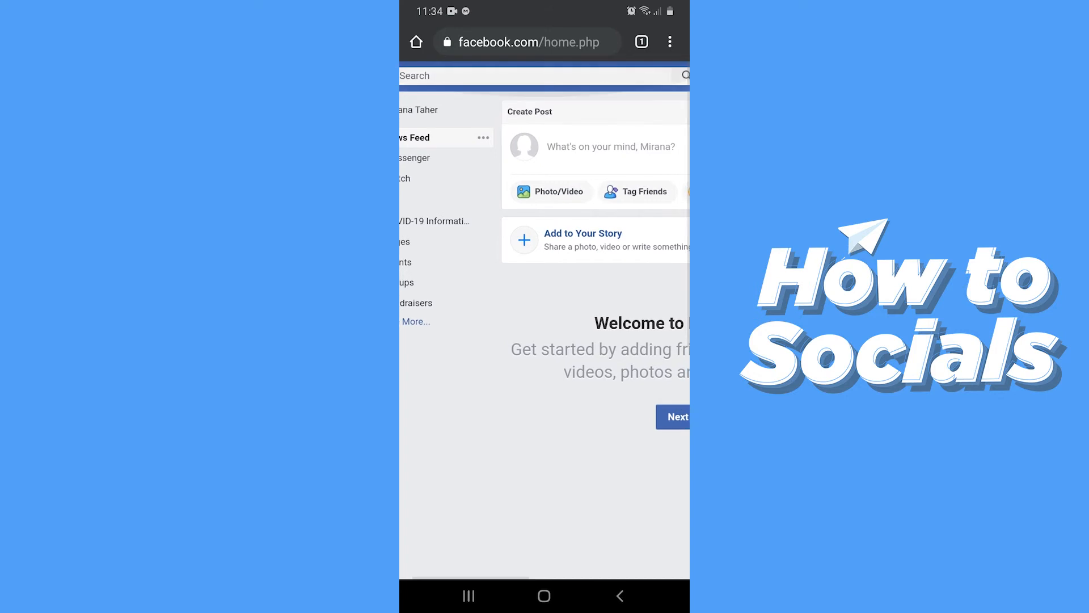
Reach the Messenger icon in the desktop top bar and show the conversations view.
{"action": "scroll", "scroll_direction": "down", "scroll_amount": 3}
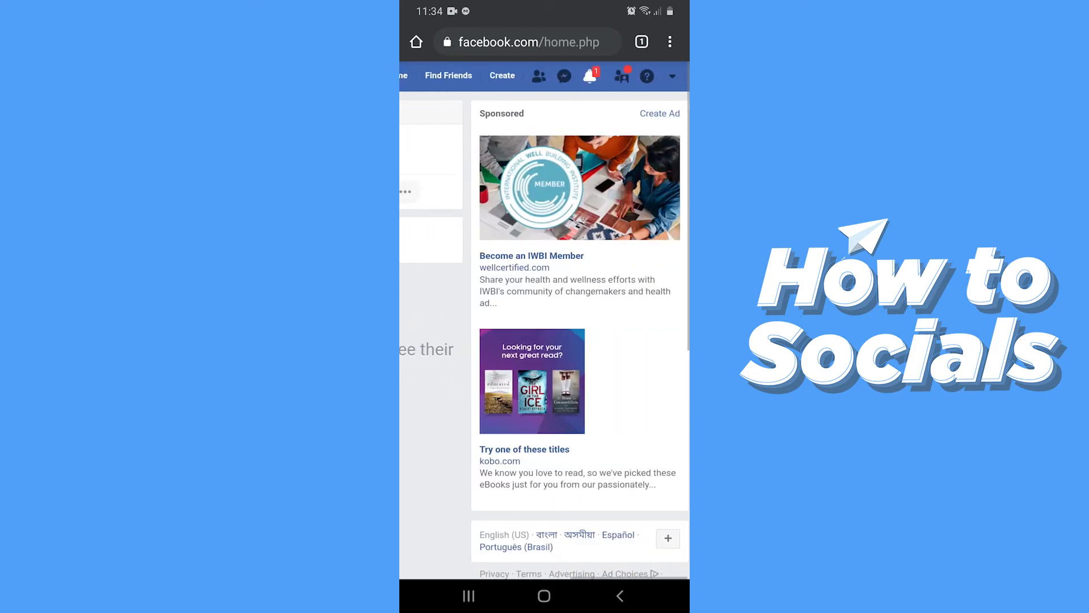
{"action": "scroll", "scroll_direction": "down", "scroll_amount": 3}
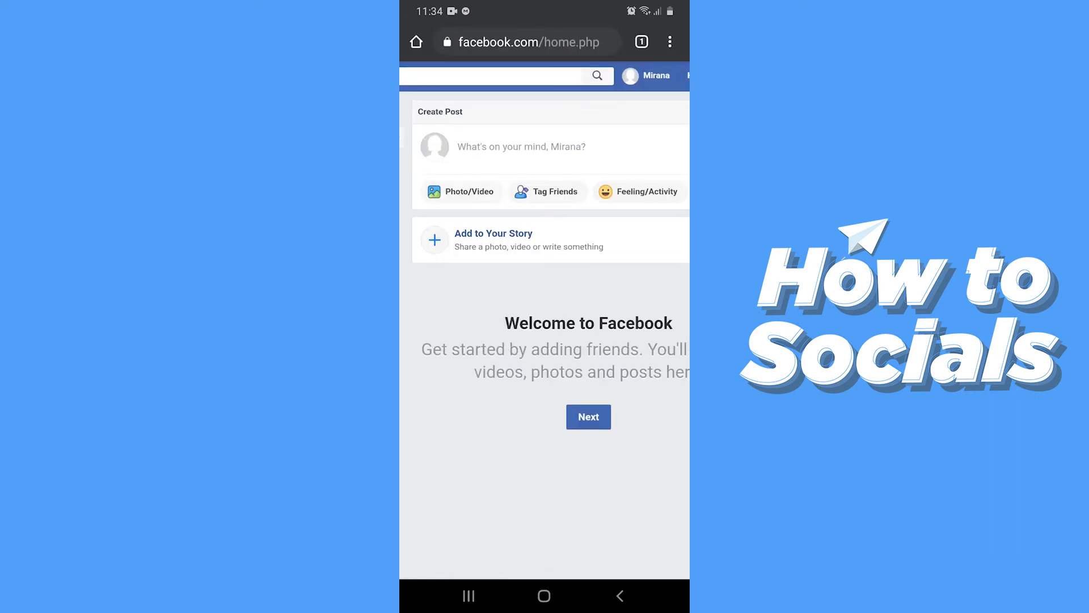
{"action": "left_click", "coordinate": [669, 42]}
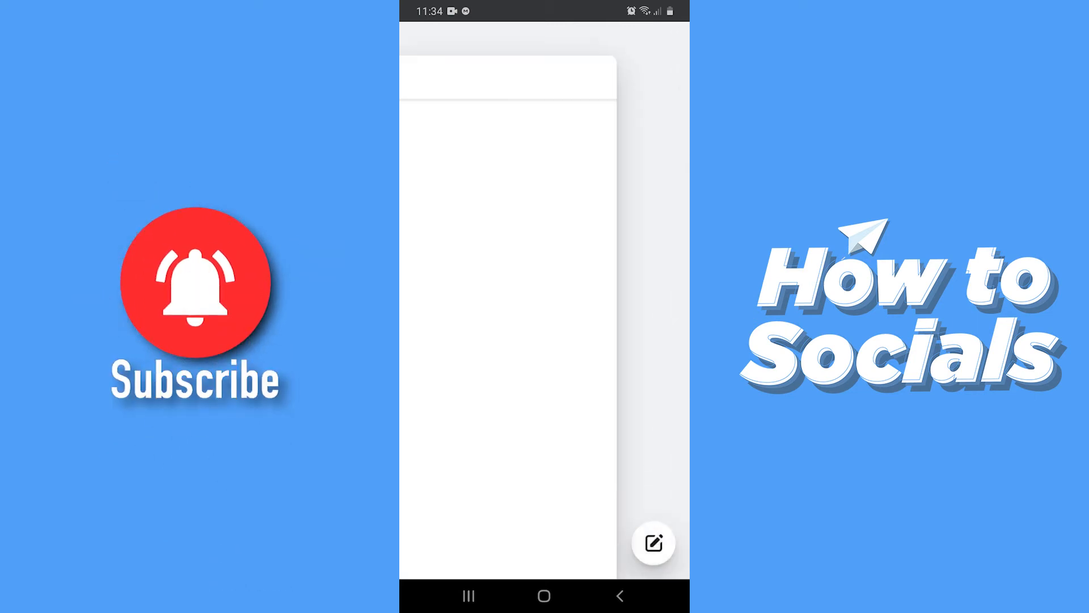
{"action": "left_click", "coordinate": [652, 544]}
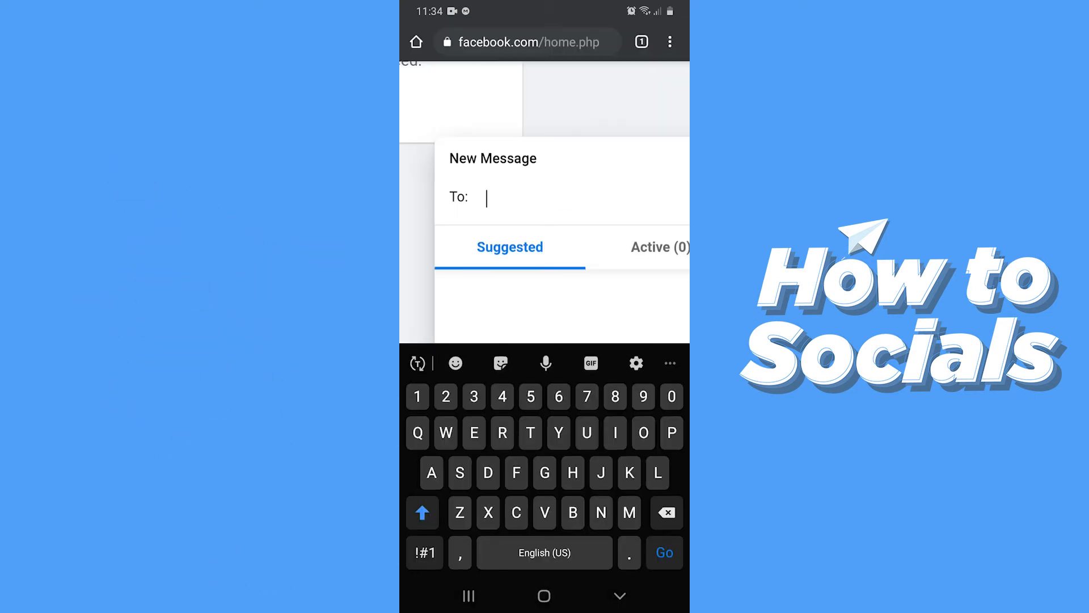
{"action": "type", "text": "Farhad"}
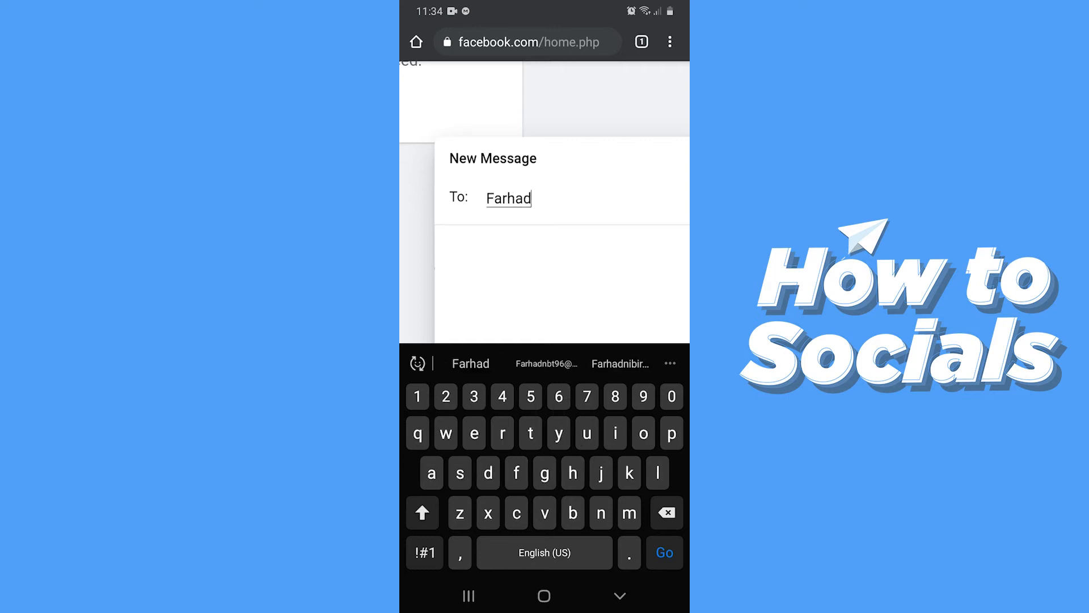
{"action": "type", "text": "Nibir"}
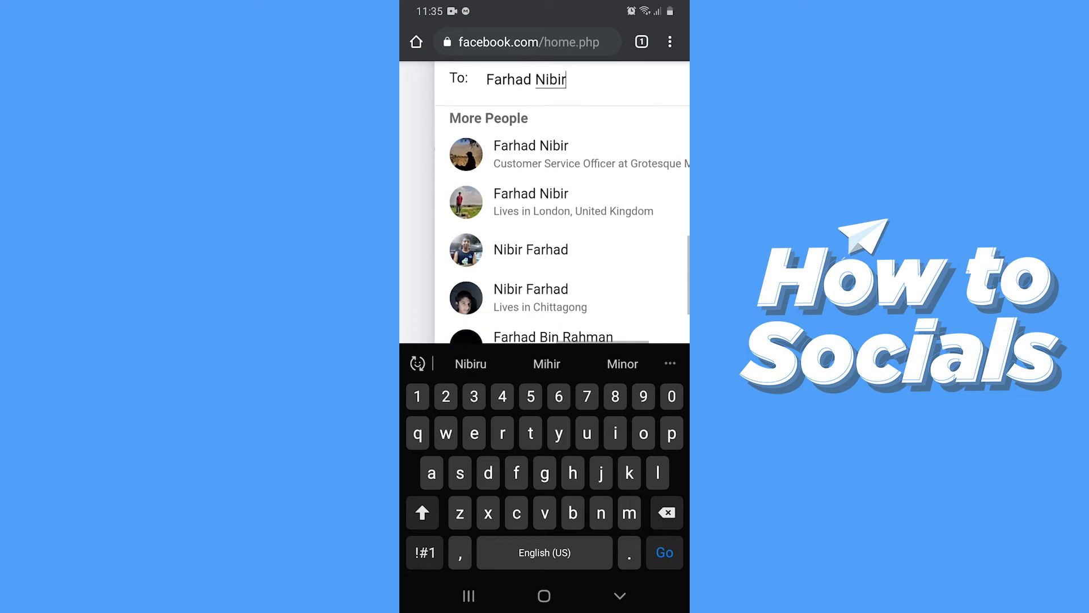
{"action": "left_click", "coordinate": [531, 154]}
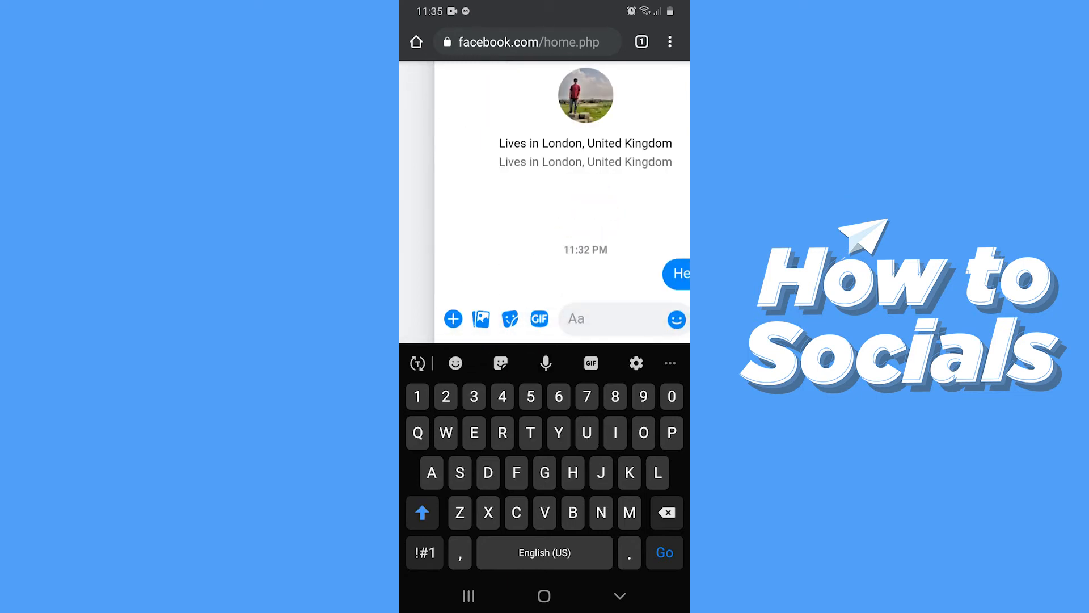
Send 'Hello' to the friend and return to the Facebook home page.
{"action": "type", "text": "Hello"}
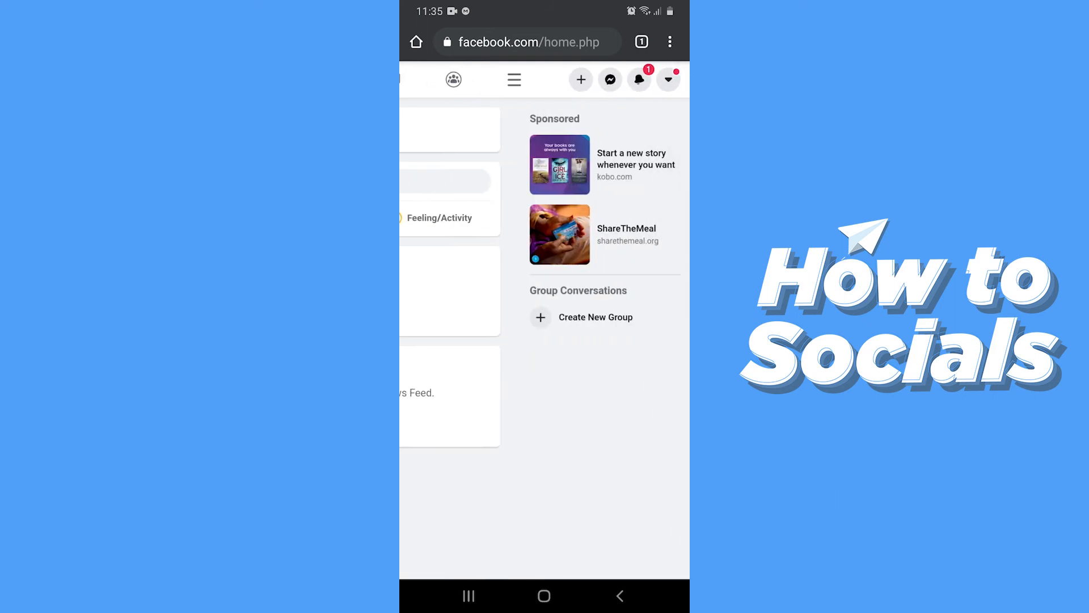
From recent chats' options menu, choose Turn off Video and Voice Calls.
{"action": "left_click", "coordinate": [609, 80]}
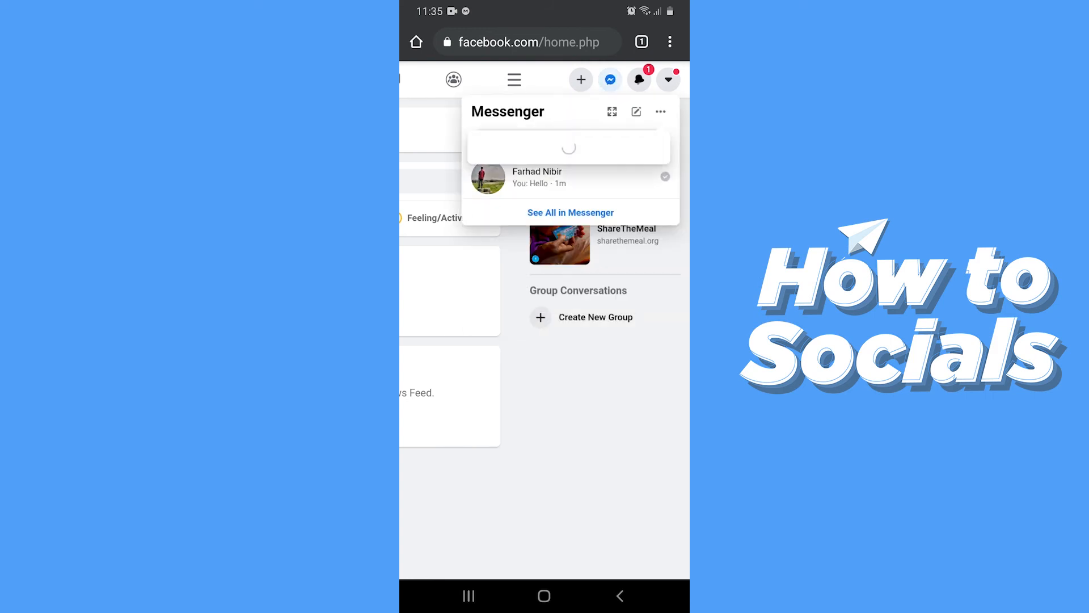
{"action": "left_click", "coordinate": [660, 111]}
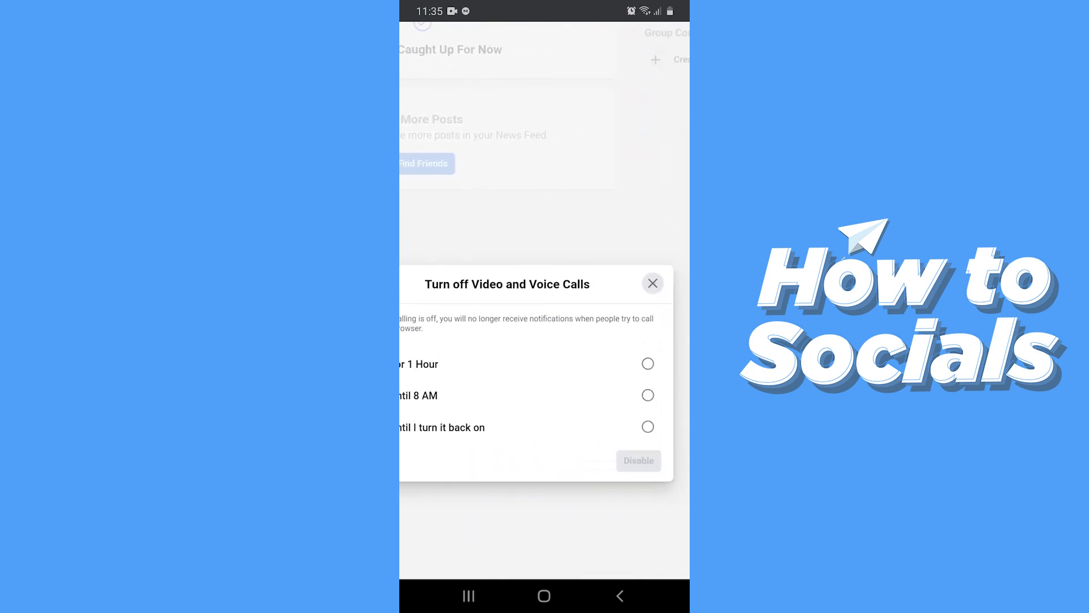
Disable video and voice calls with the 'Until I turn it back on' duration.
{"action": "left_click", "coordinate": [648, 426]}
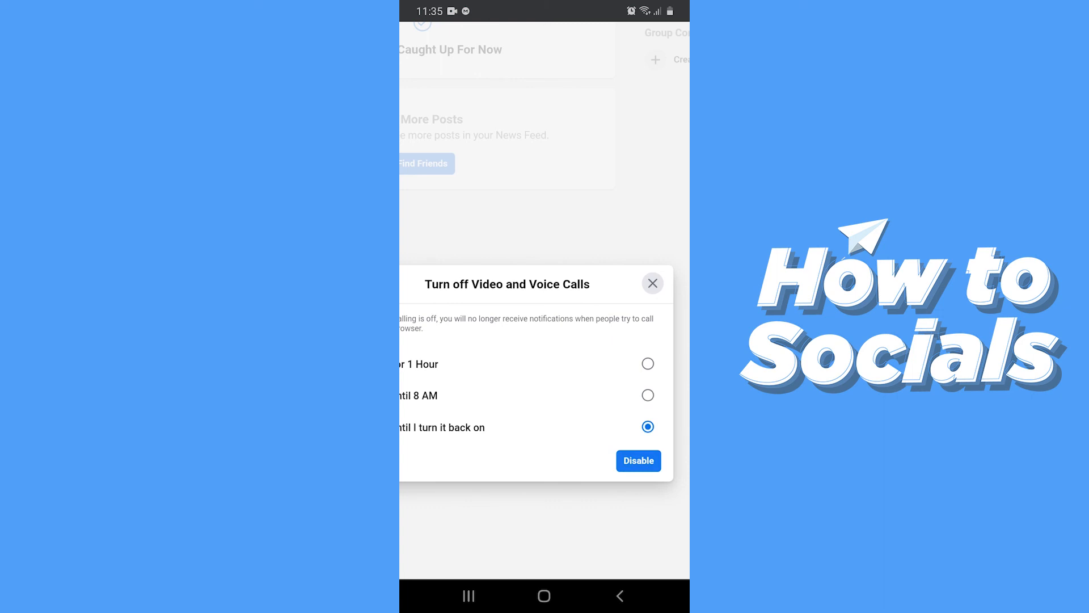
{"action": "left_click", "coordinate": [636, 460]}
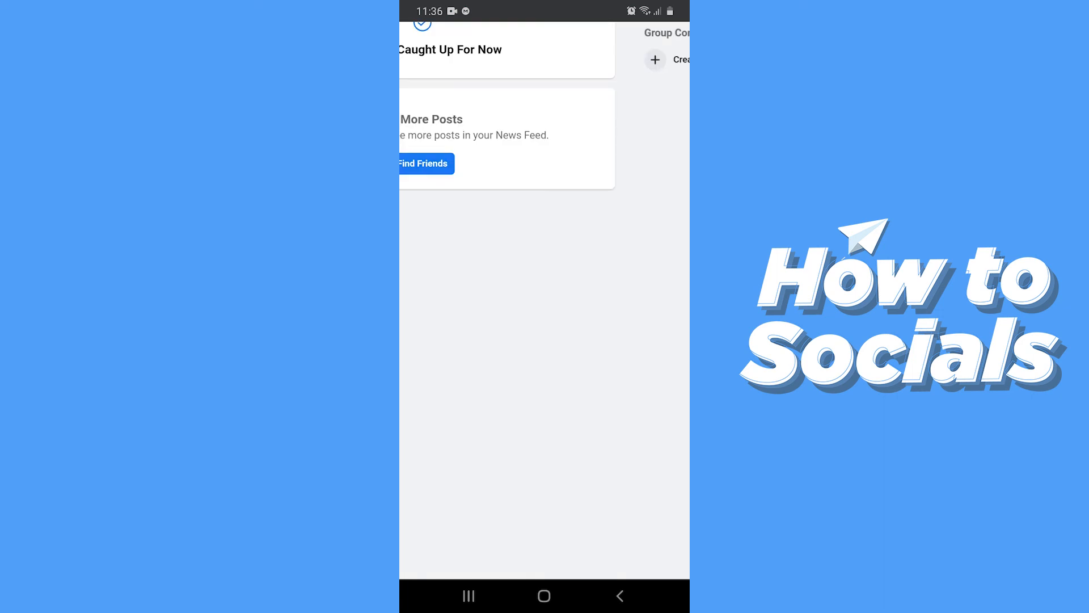